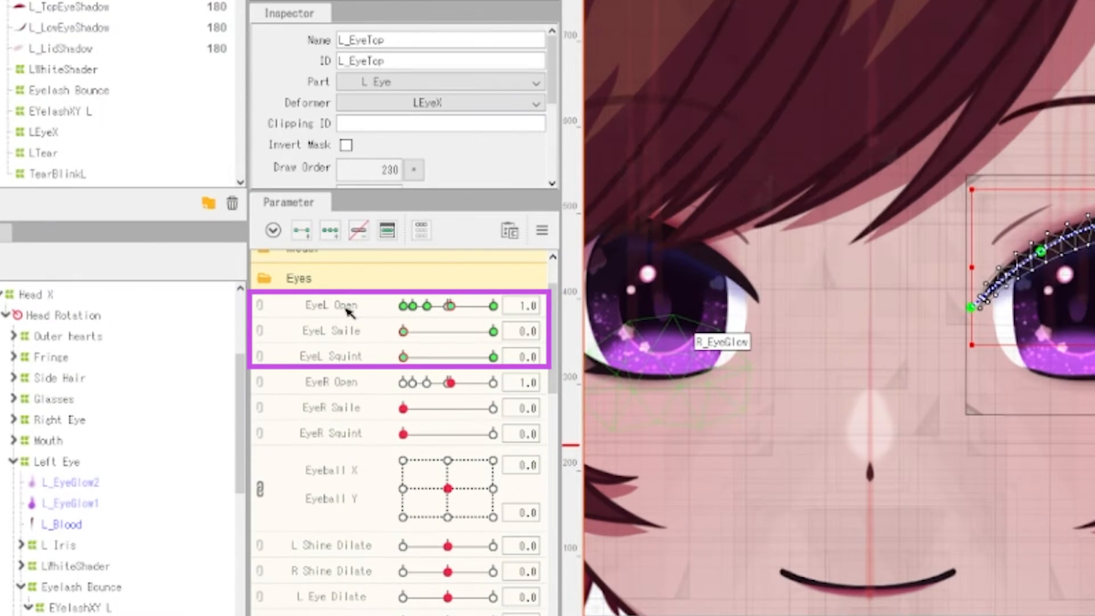
{"action": "mouse_move", "coordinate": [338, 344]}
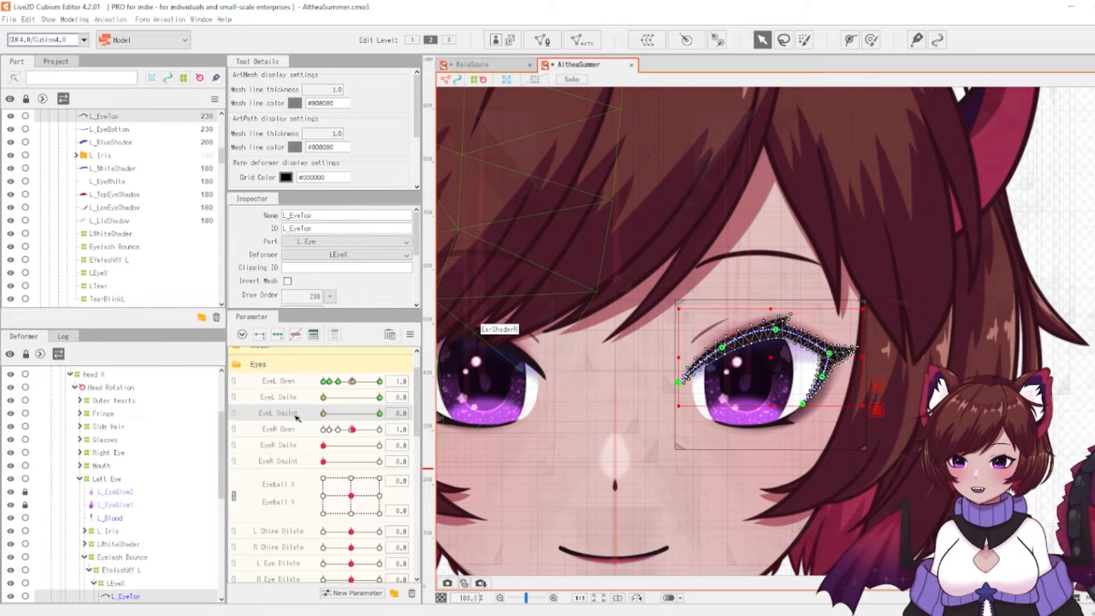
- Create a blend-shape parameter named AngryEye with ID AngryEye, minimum 0 and maximum 1
{"action": "left_click", "coordinate": [357, 592]}
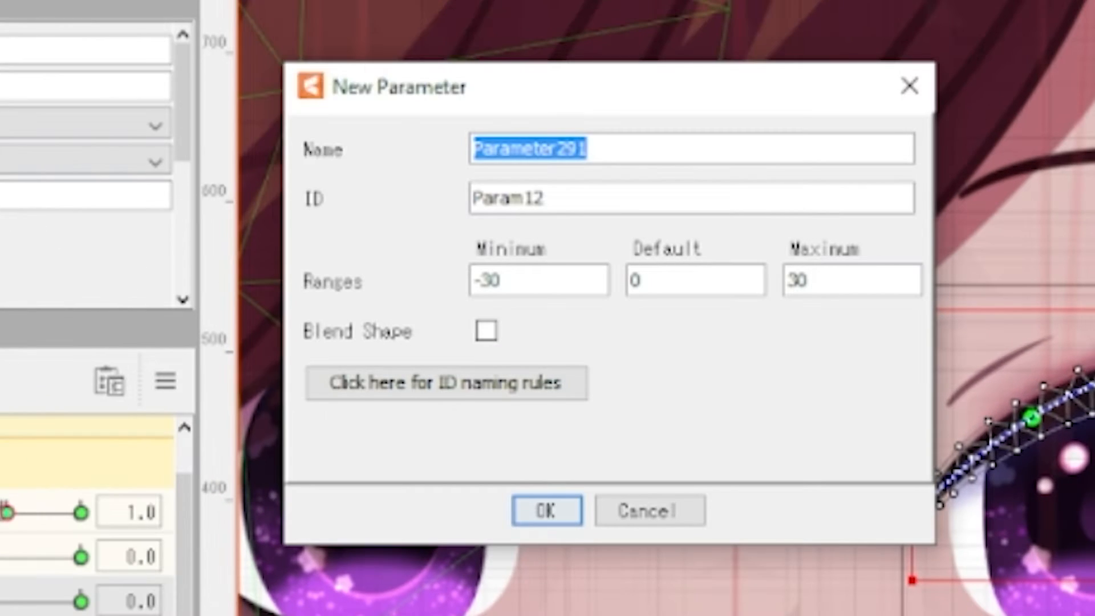
{"action": "mouse_move", "coordinate": [315, 144]}
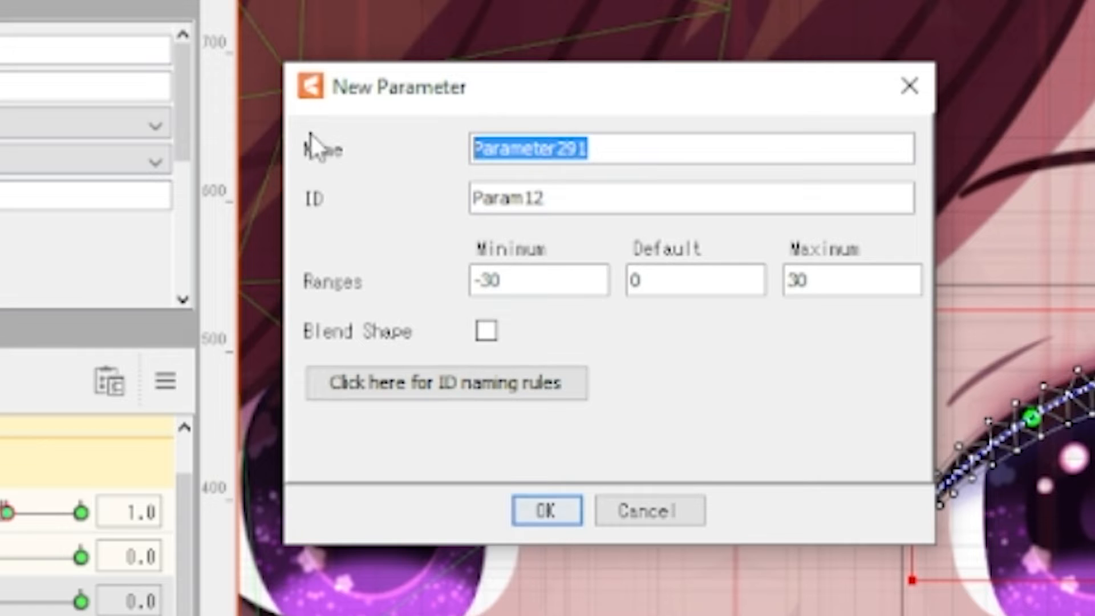
{"action": "type", "text": "AngryEye"}
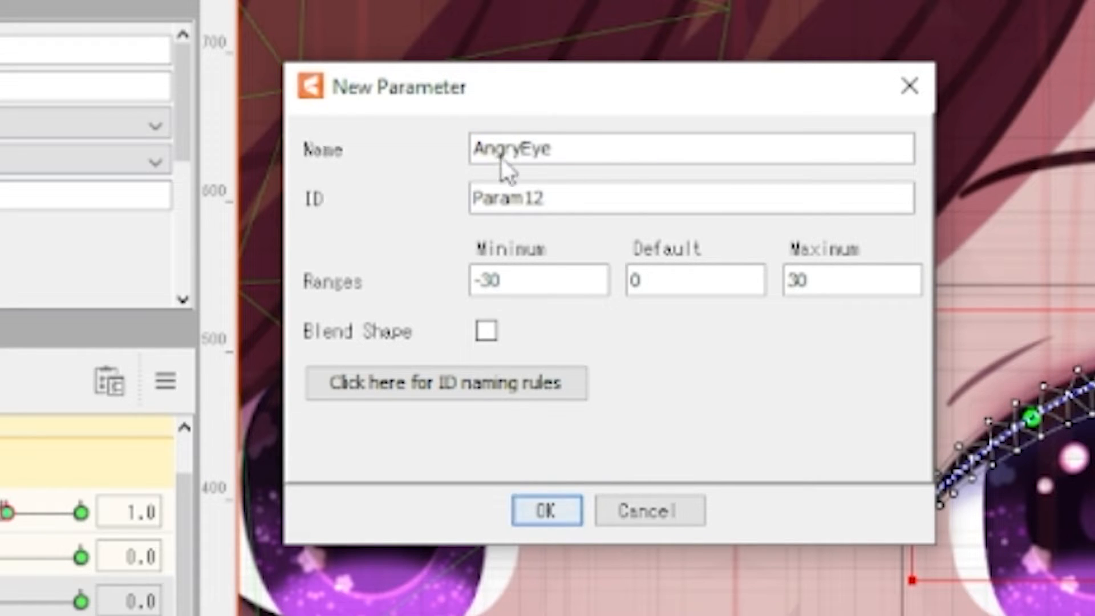
{"action": "type", "text": "AngryEye"}
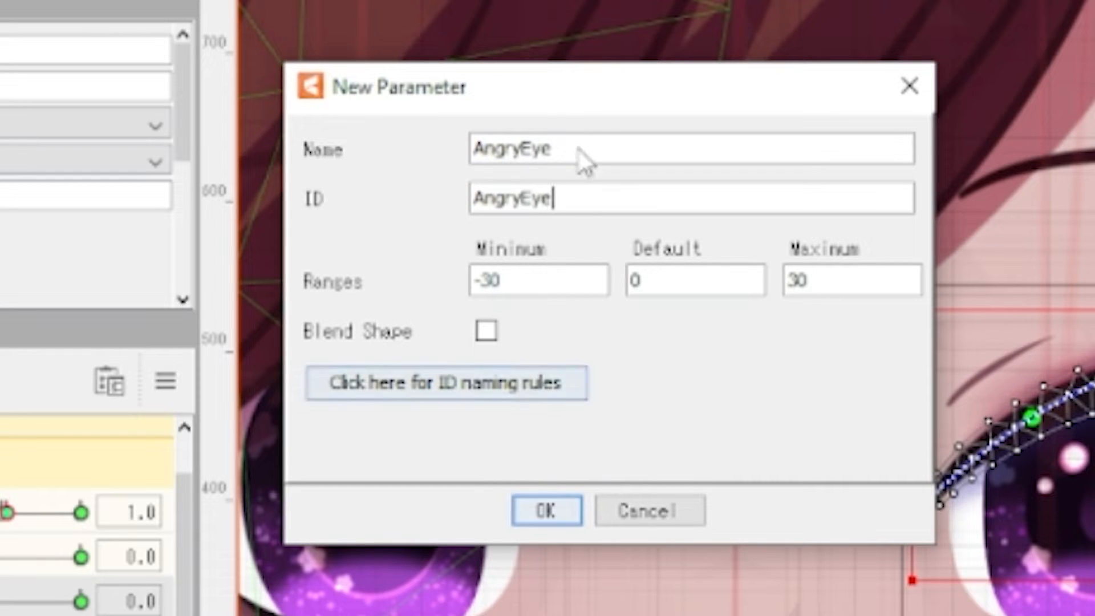
{"action": "type", "text": "01"}
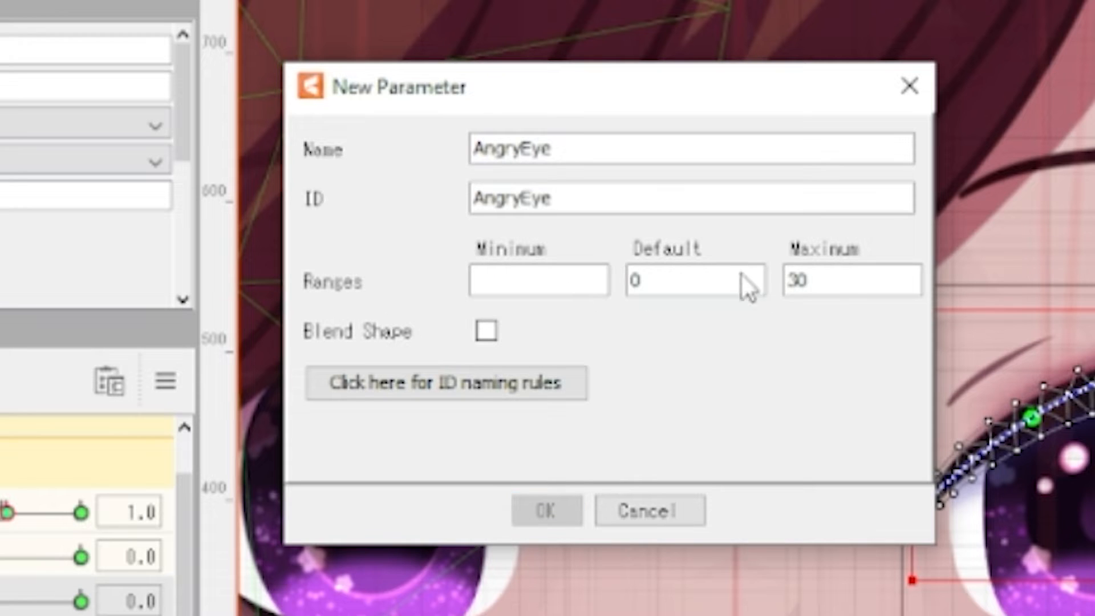
{"action": "type", "text": "0"}
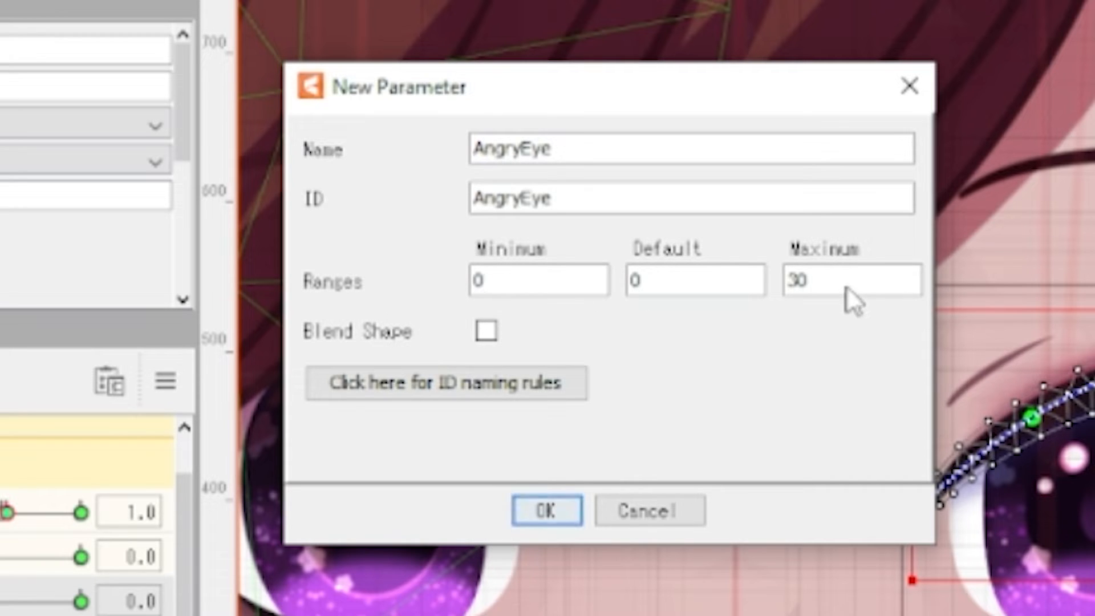
{"action": "type", "text": "1"}
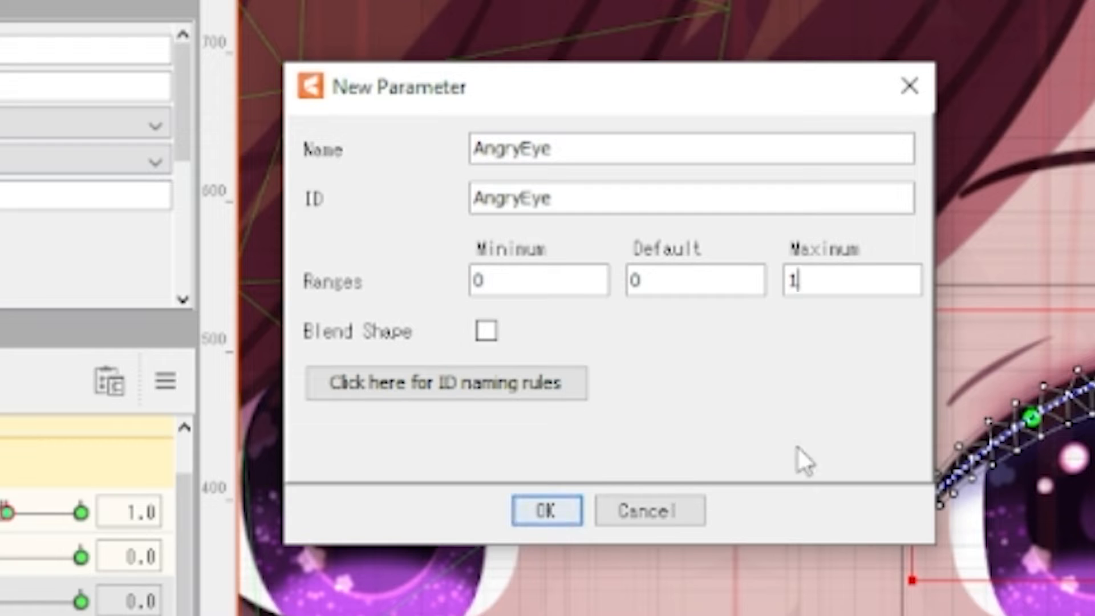
{"action": "mouse_move", "coordinate": [390, 357]}
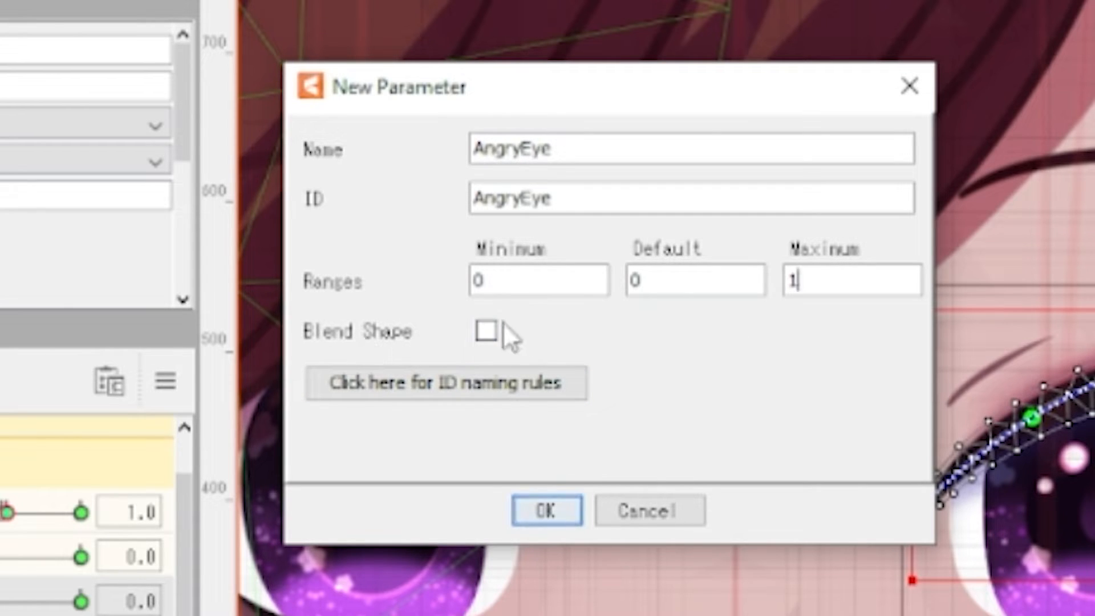
{"action": "left_click", "coordinate": [546, 511]}
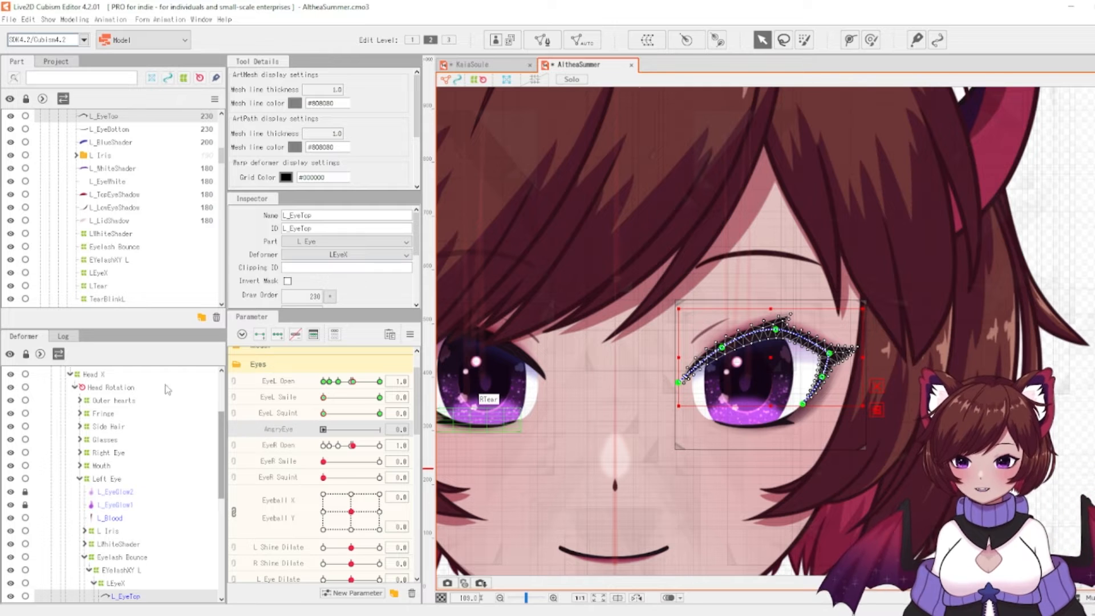
- Add AngryEye keys at 0 and 1 to the selected left-eye ArtMeshes and accept the notice
{"action": "left_click", "coordinate": [260, 334]}
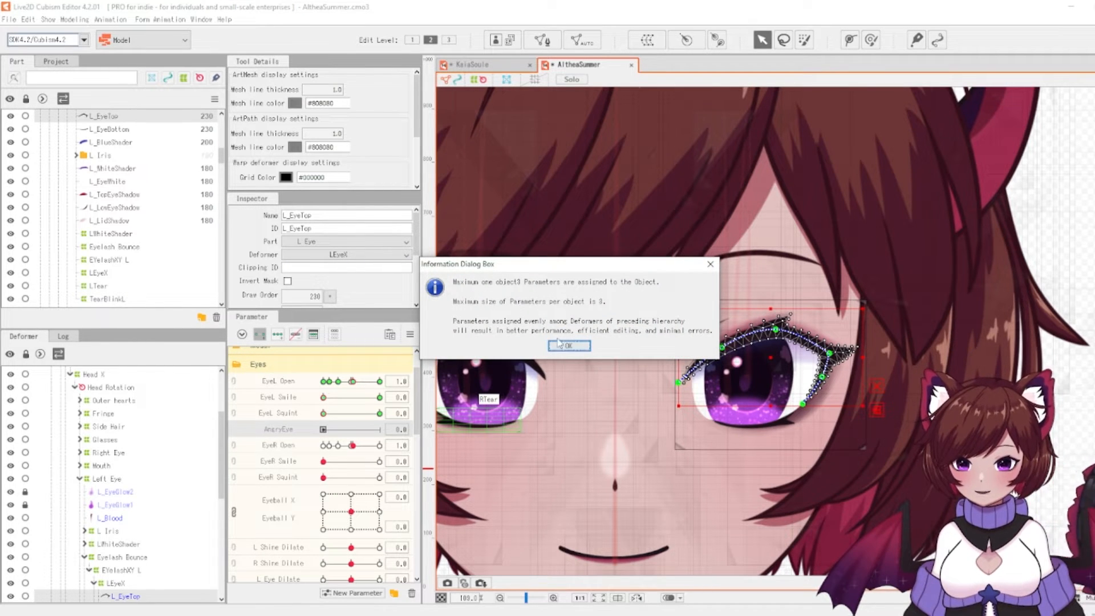
{"action": "left_click", "coordinate": [568, 345]}
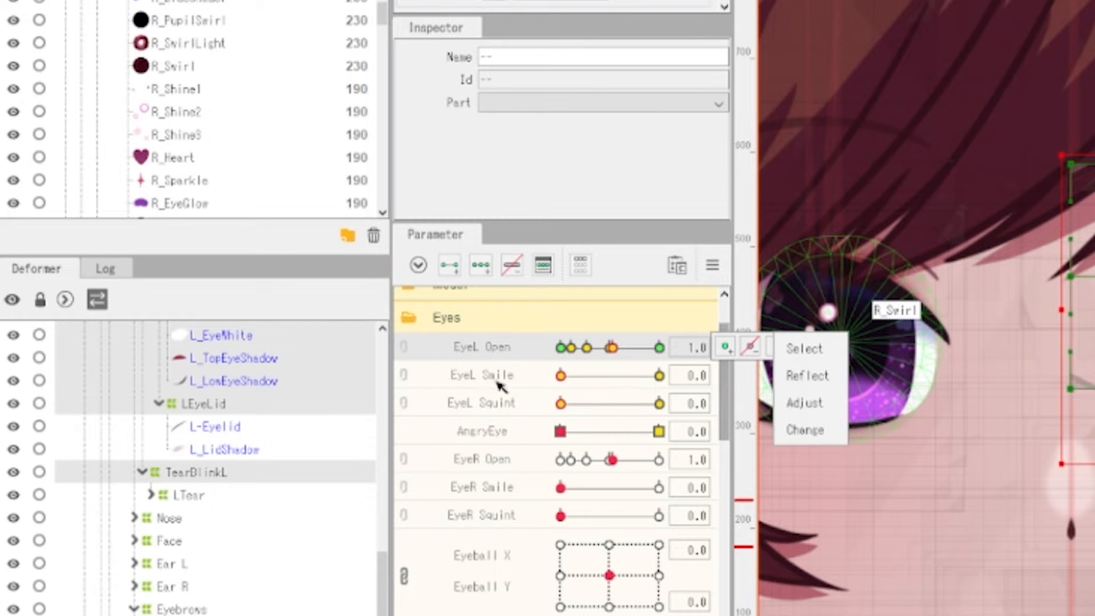
- Key AngryEye at 0 and 1 on the left eye's lash, white, lid and shadow ArtMeshes
{"action": "left_click", "coordinate": [450, 266]}
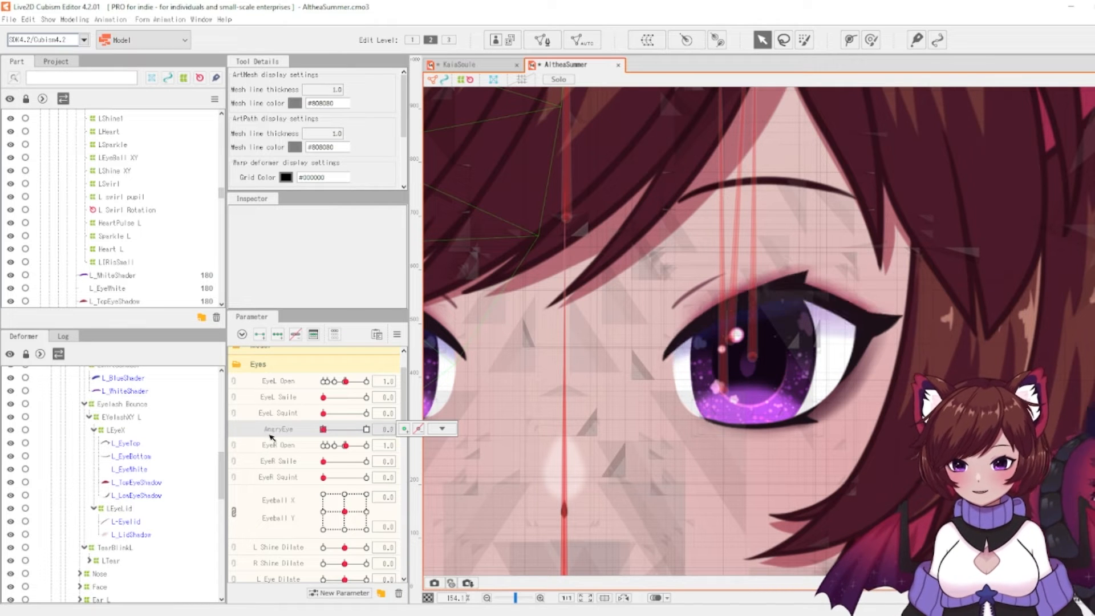
- Hold AngryEye at 1, test EyeL Smile and EyeL Open, and leave the left eye fully open
{"action": "left_click_drag", "start_coordinate": [322, 428], "coordinate": [366, 429]}
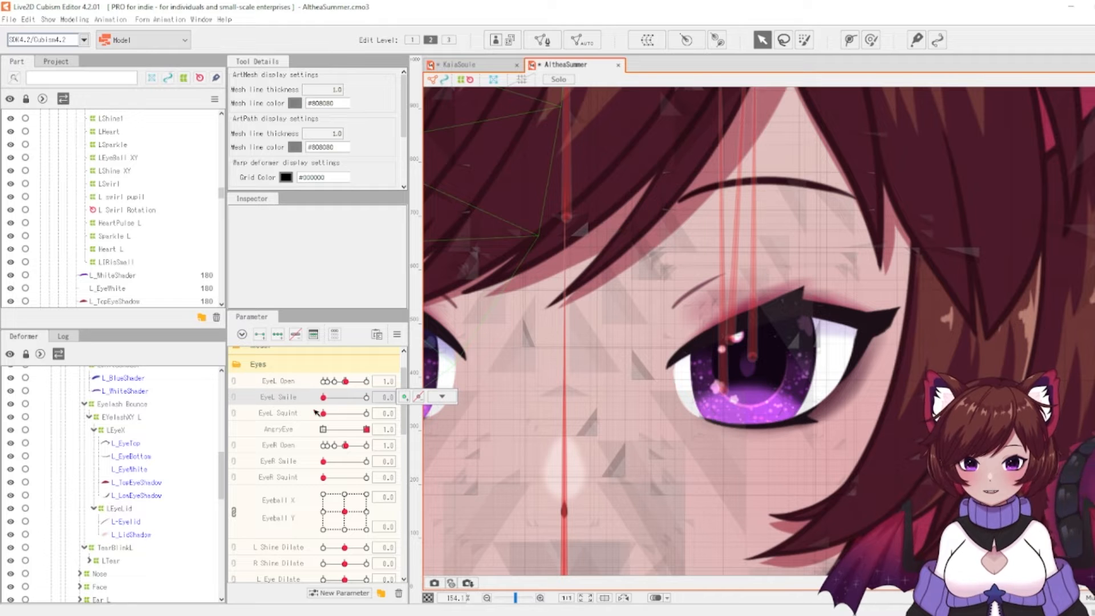
{"action": "left_click_drag", "start_coordinate": [325, 397], "coordinate": [366, 397]}
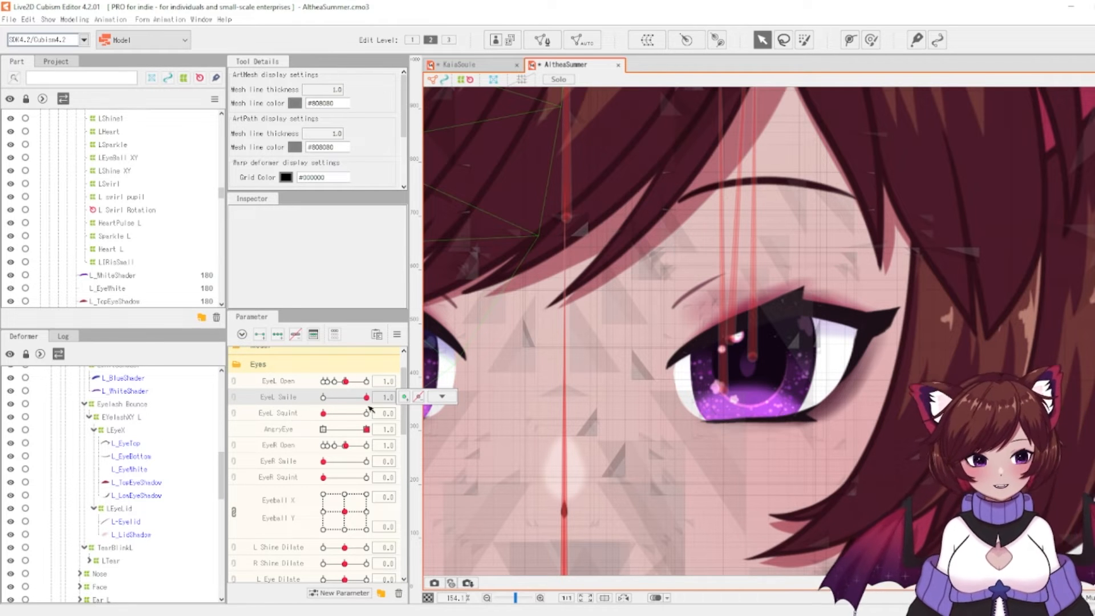
{"action": "left_click_drag", "start_coordinate": [323, 413], "coordinate": [364, 413]}
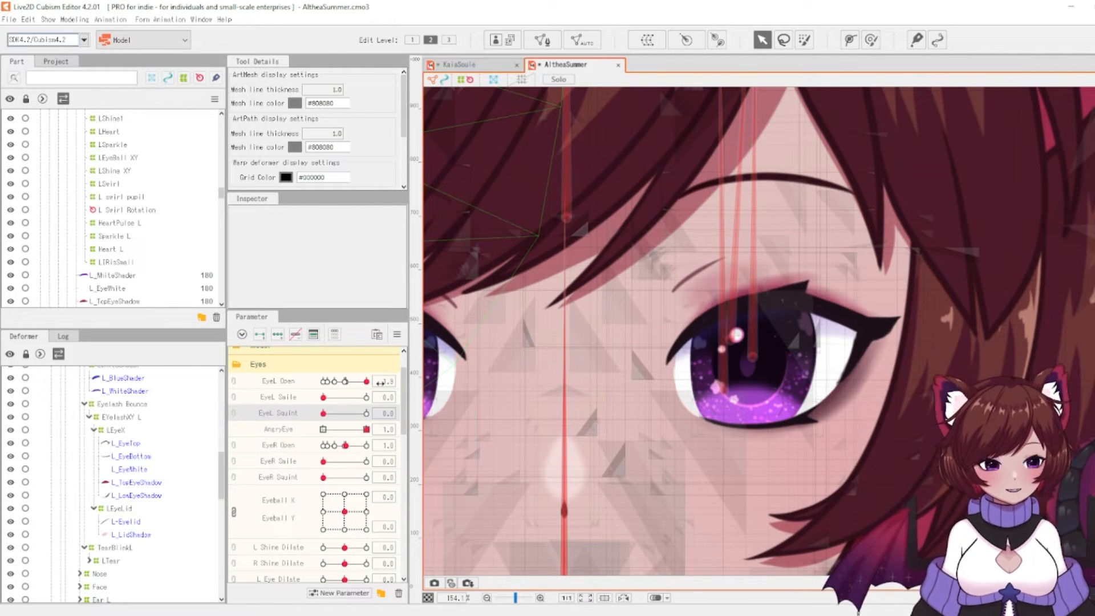
{"action": "left_click_drag", "start_coordinate": [363, 381], "coordinate": [332, 381]}
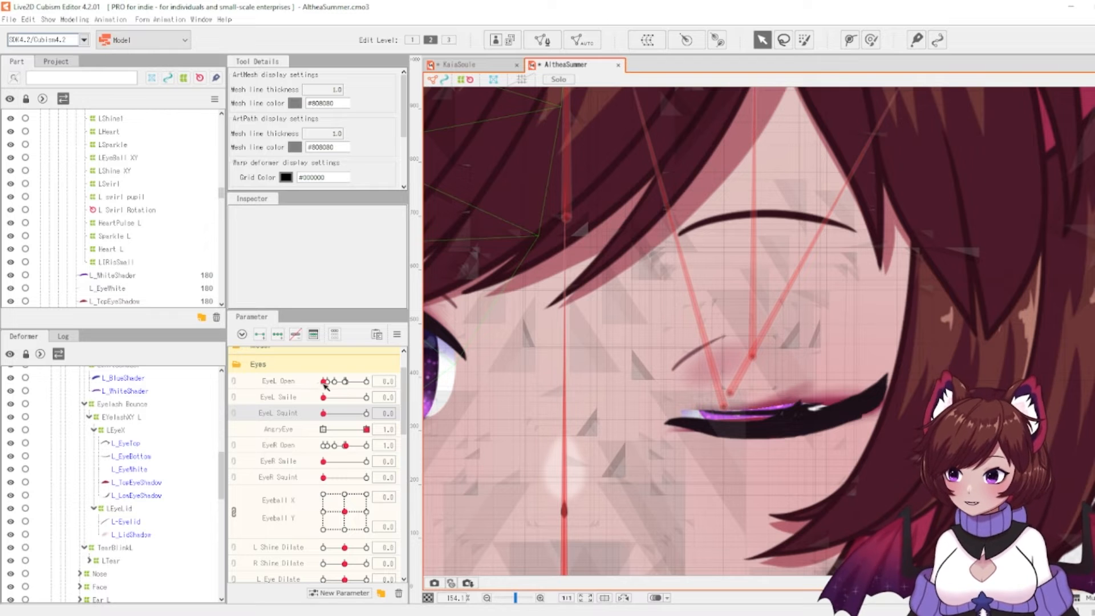
{"action": "left_click_drag", "start_coordinate": [343, 381], "coordinate": [366, 381]}
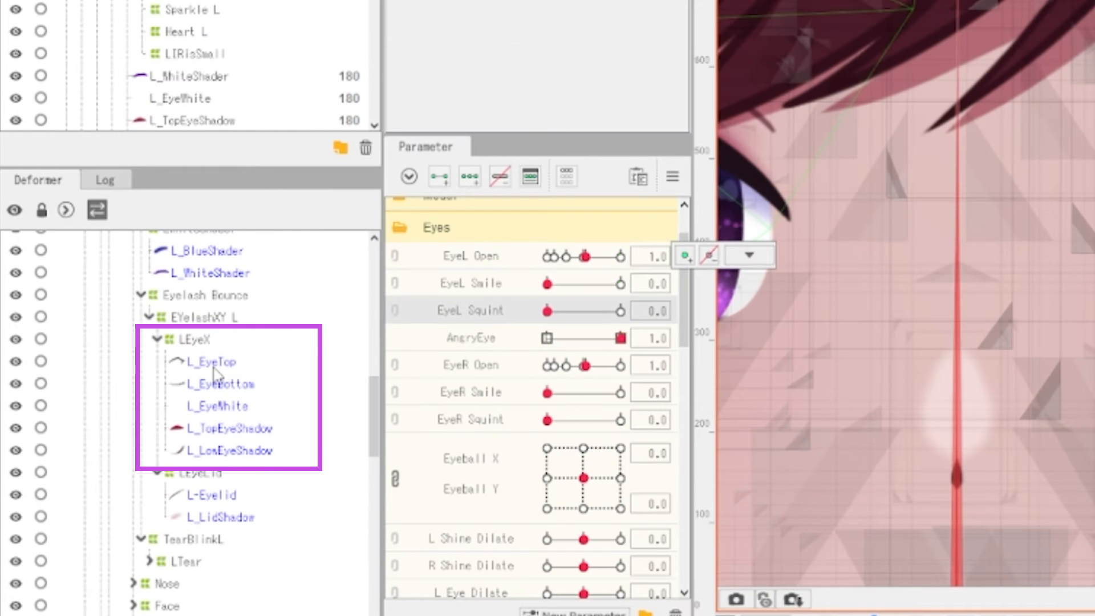
- Select L_EyeTop, L_EyeWhite and L_TopEyeShadow and bring up Limit Settings for Blend Shape Weights
{"action": "left_click", "coordinate": [210, 361]}
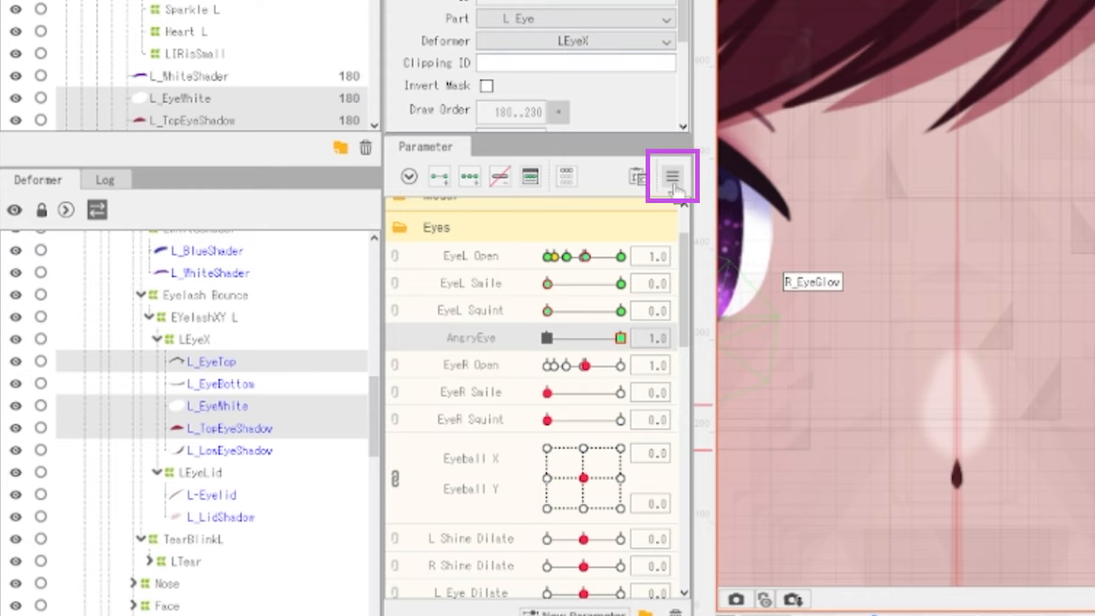
{"action": "left_click", "coordinate": [671, 176]}
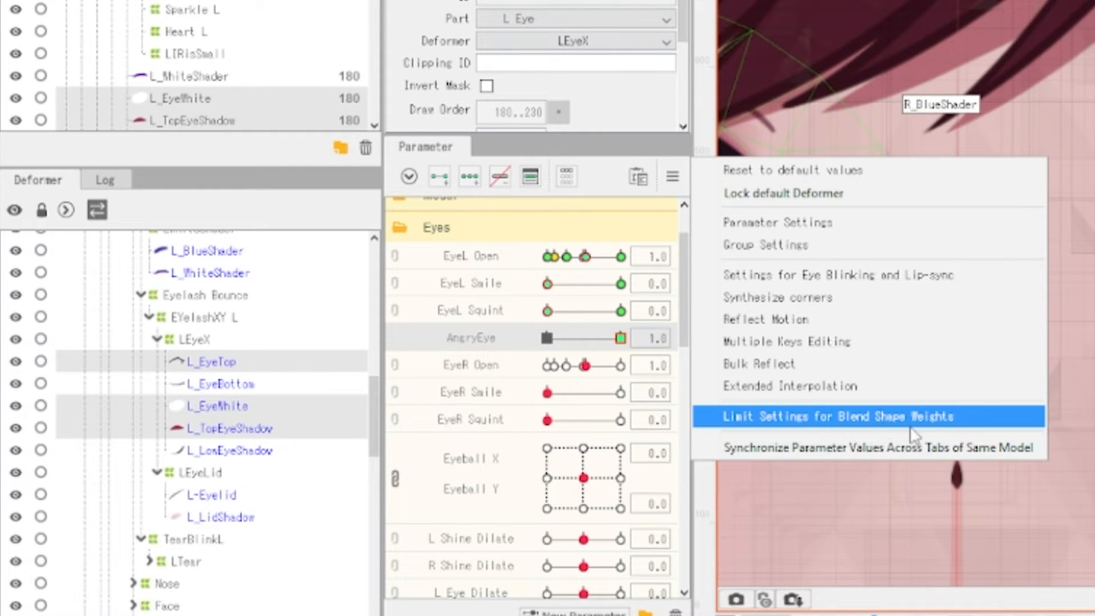
{"action": "left_click", "coordinate": [838, 416]}
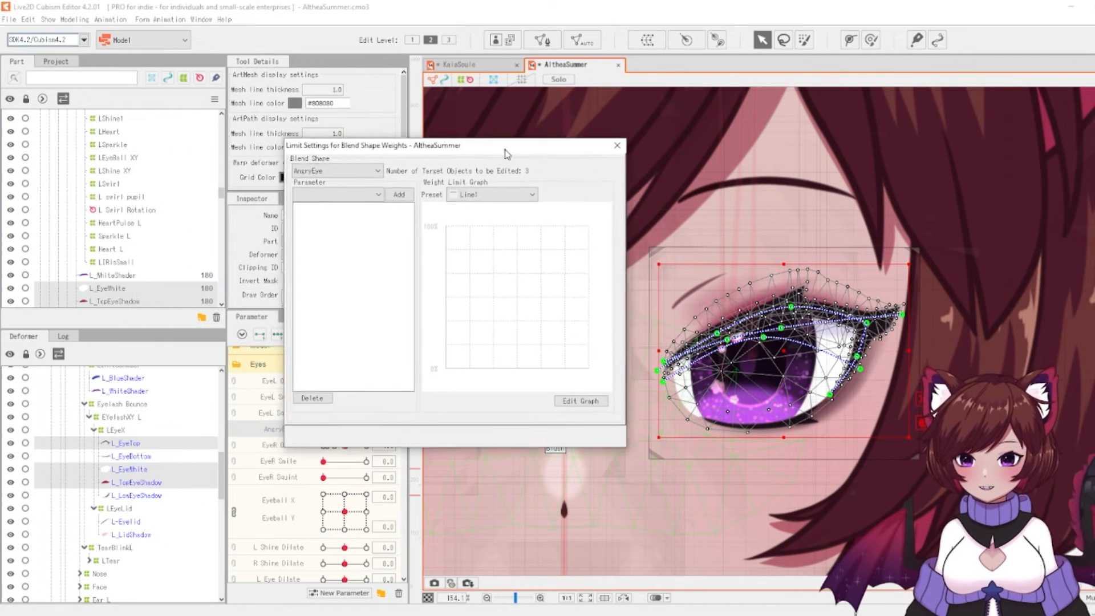
- Add EyeL Open as the limiting parameter for the AngryEye blend-shape weight
{"action": "left_click_drag", "start_coordinate": [506, 145], "coordinate": [507, 143]}
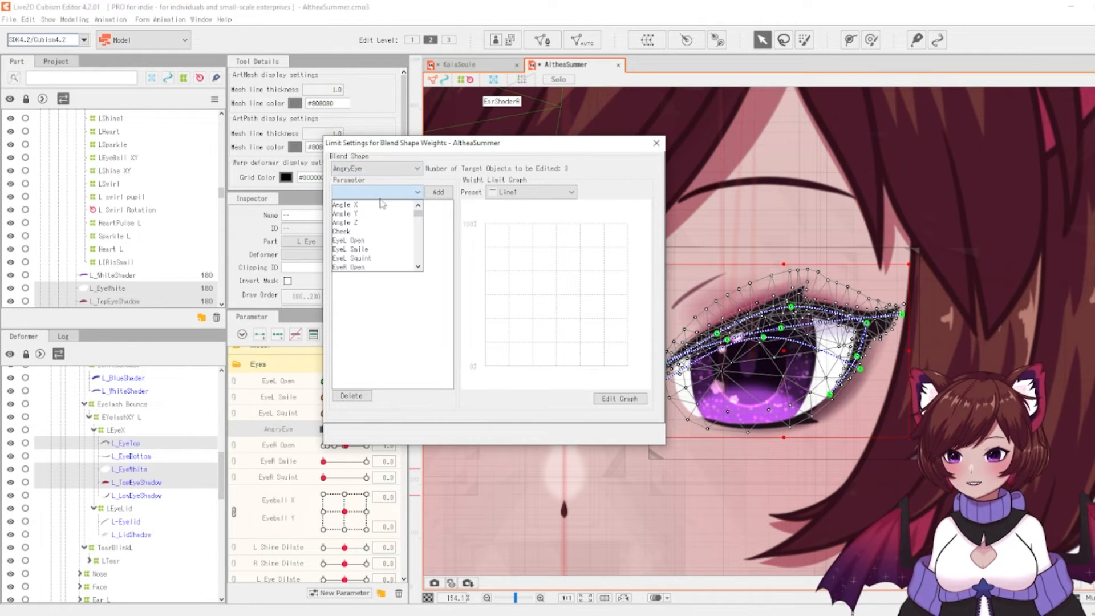
{"action": "left_click", "coordinate": [349, 241]}
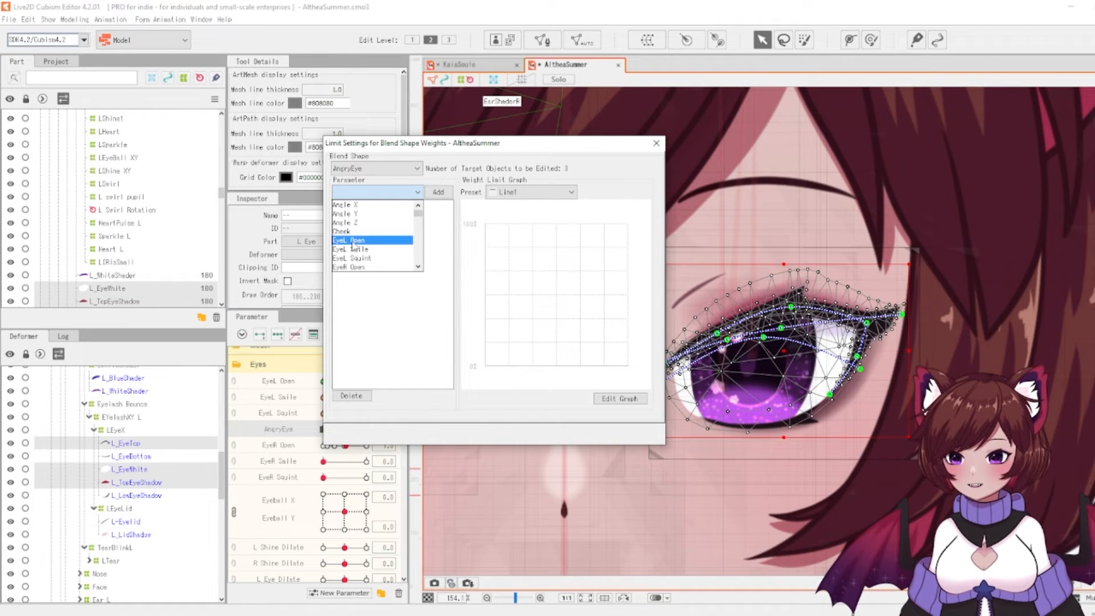
{"action": "left_click", "coordinate": [349, 240]}
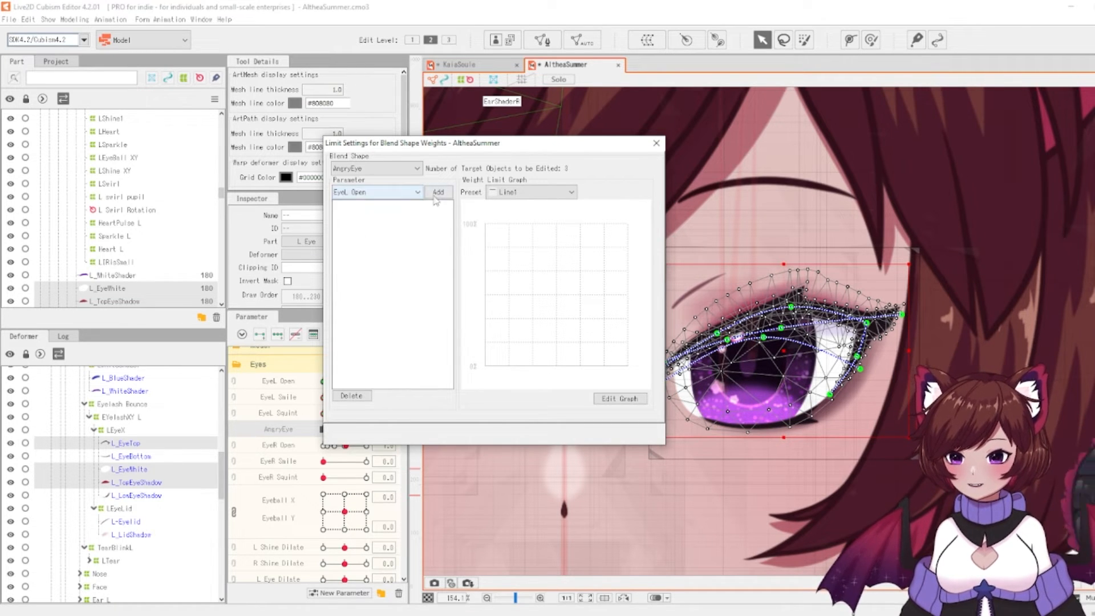
{"action": "left_click", "coordinate": [438, 192]}
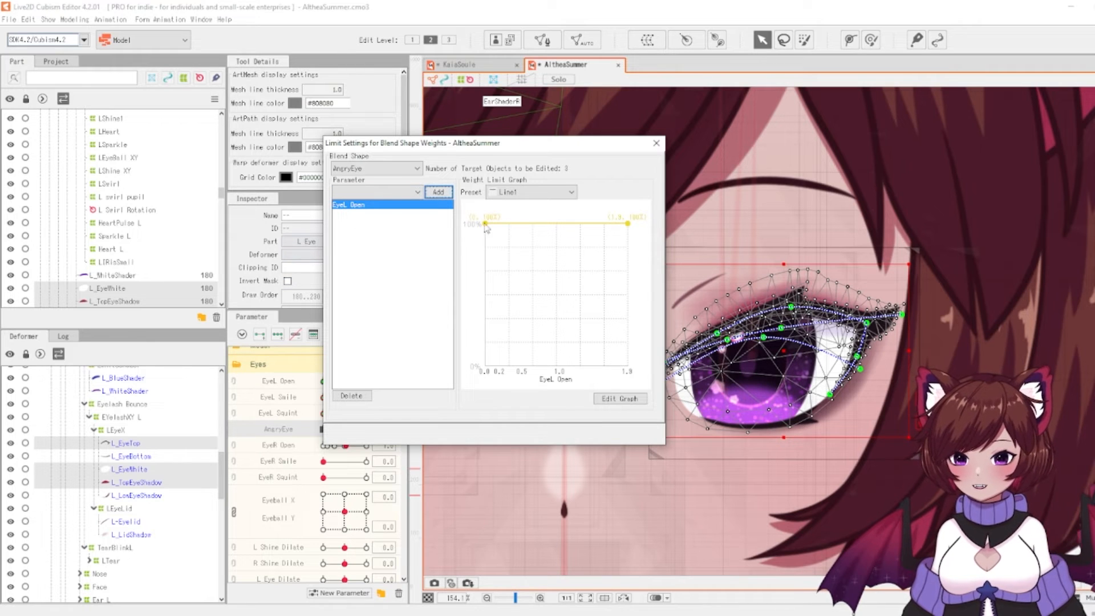
{"action": "mouse_move", "coordinate": [585, 234]}
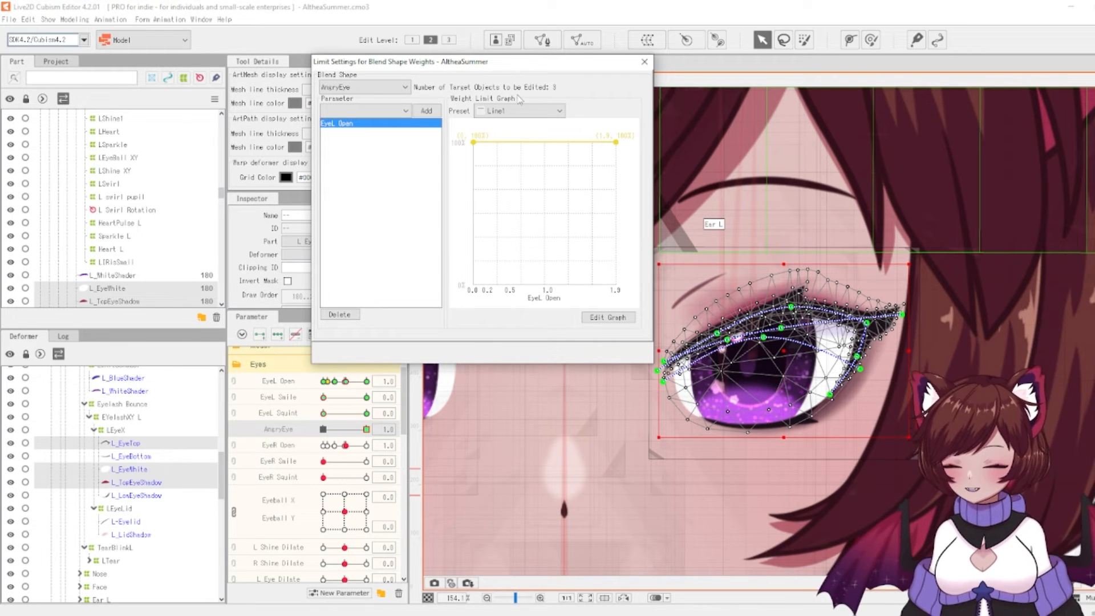
- Set the EyeL Open weight limit graph to the Fold line4 preset
{"action": "left_click", "coordinate": [519, 111]}
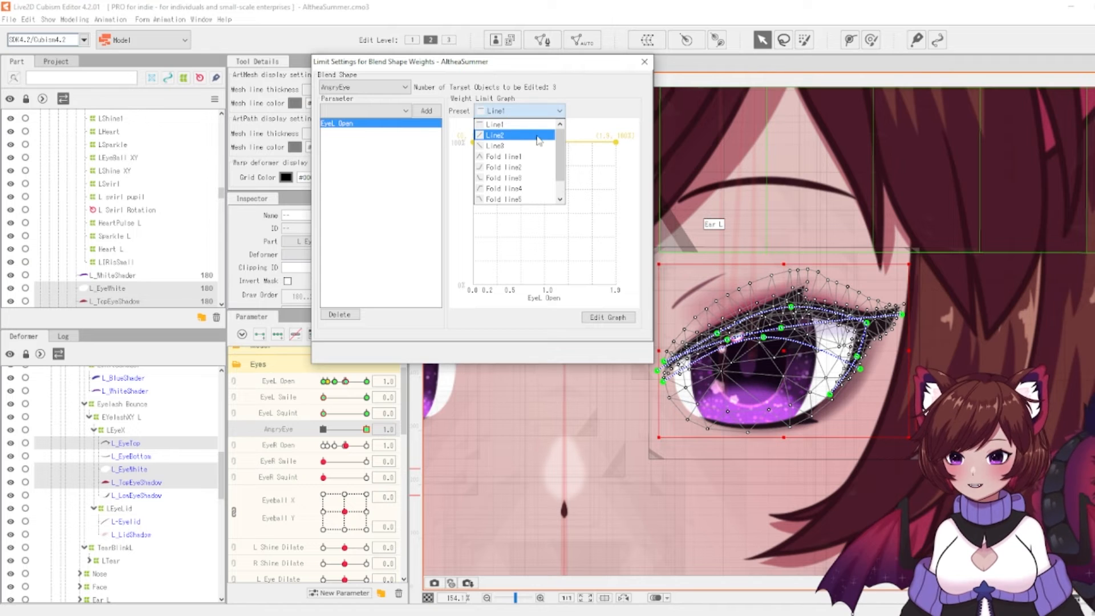
{"action": "left_click", "coordinate": [505, 188]}
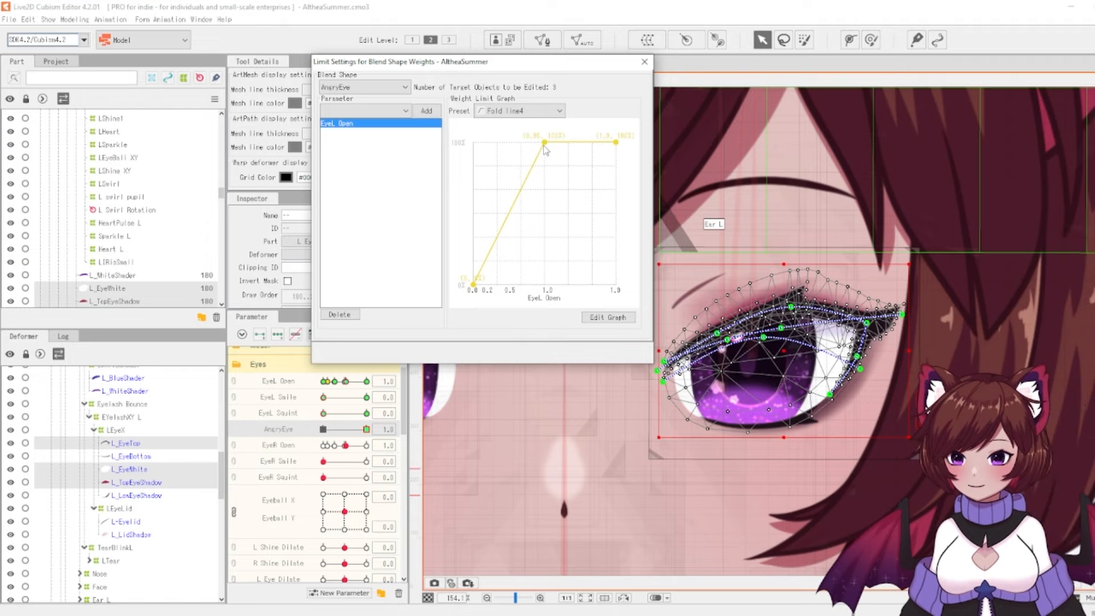
{"action": "mouse_move", "coordinate": [469, 292]}
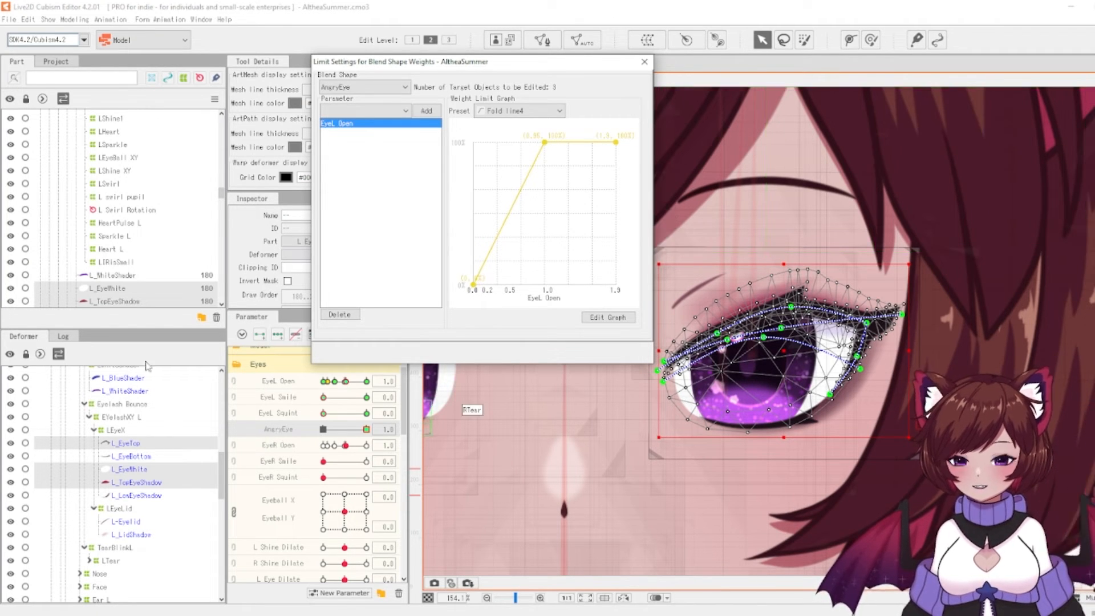
- Preview the limit by closing and reopening the left eye, then close the weight limit settings
{"action": "left_click_drag", "start_coordinate": [365, 429], "coordinate": [341, 429]}
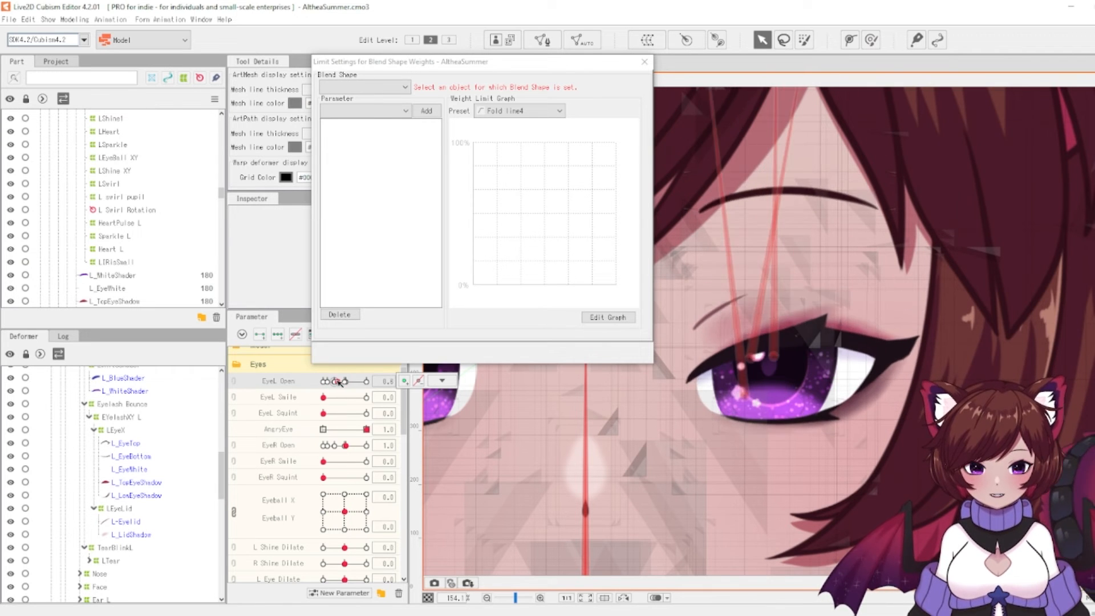
{"action": "left_click_drag", "start_coordinate": [340, 381], "coordinate": [366, 381]}
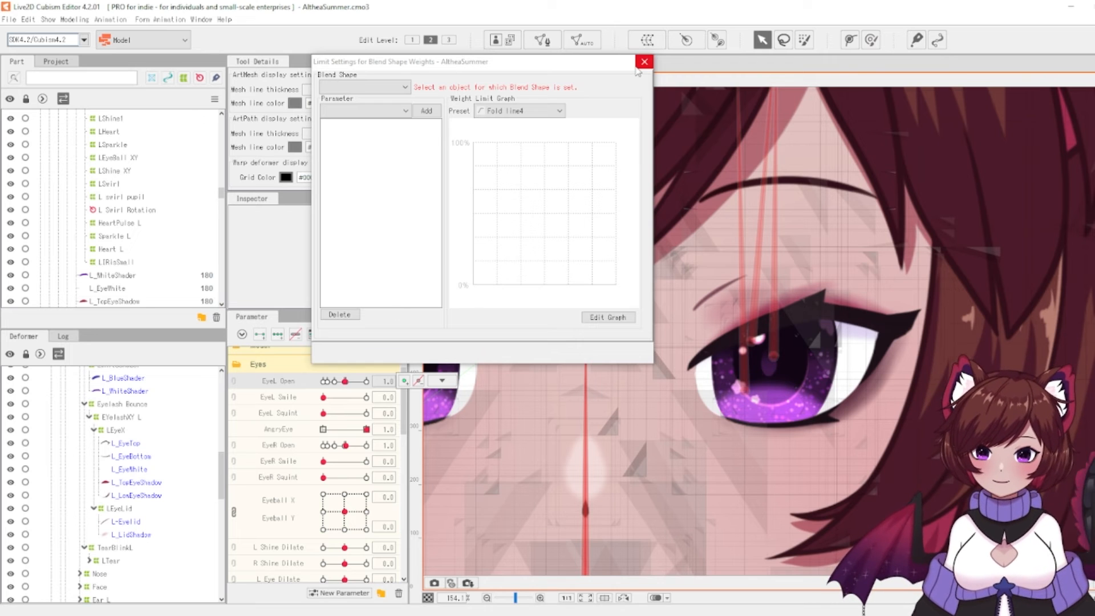
{"action": "left_click", "coordinate": [644, 61]}
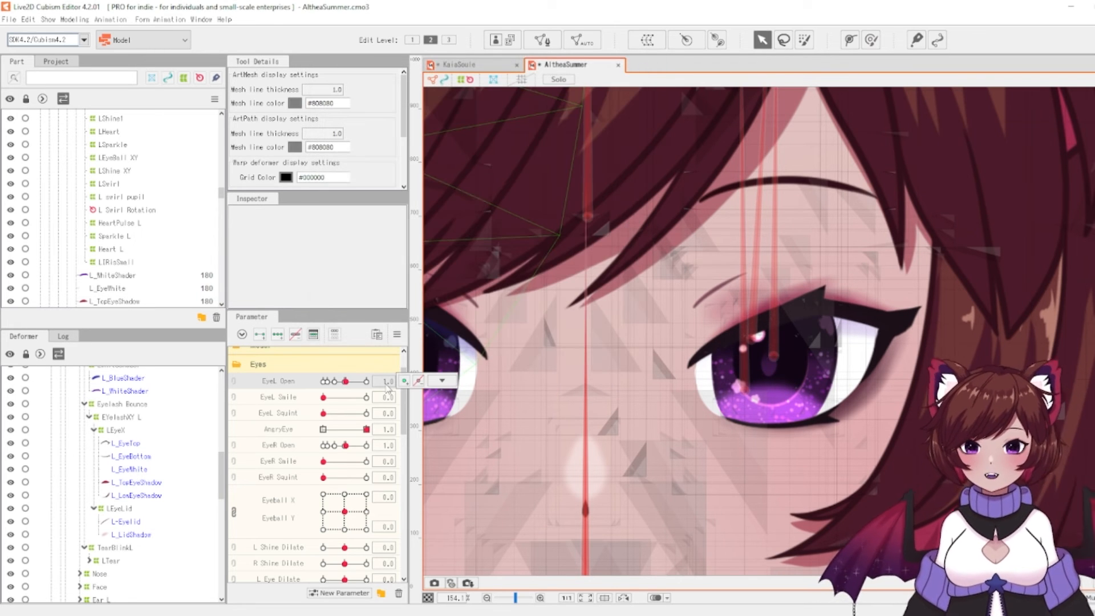